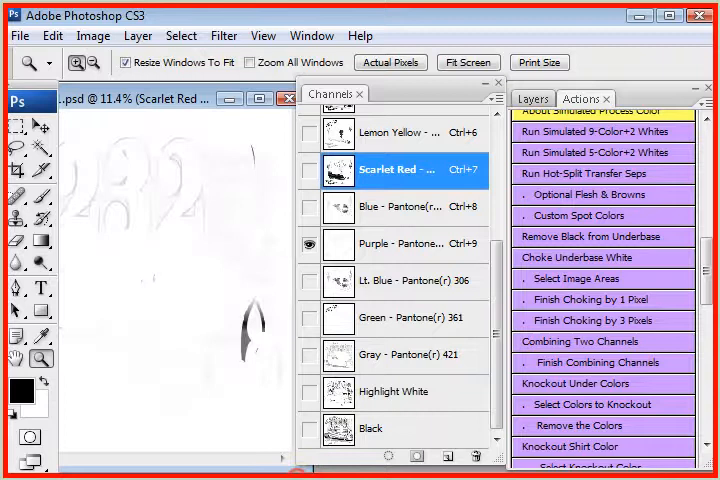
Show all channels and start the Combining Two Channels action.
{"action": "left_click", "coordinate": [240, 375]}
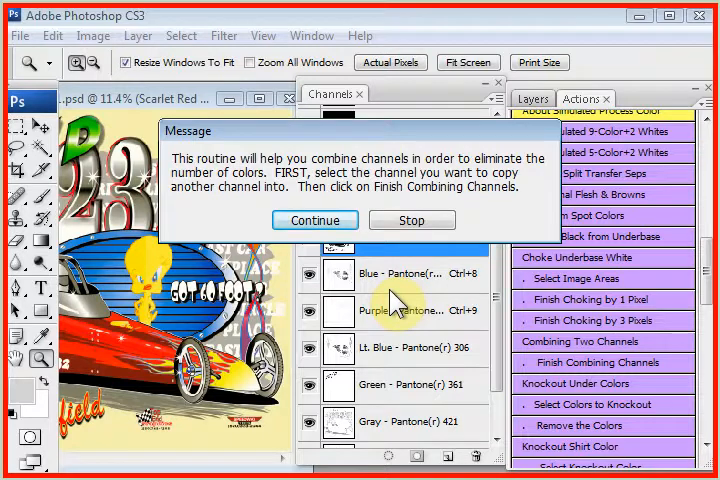
Dismiss the combining instructions and the multi-channel tip message.
{"action": "left_click", "coordinate": [314, 219]}
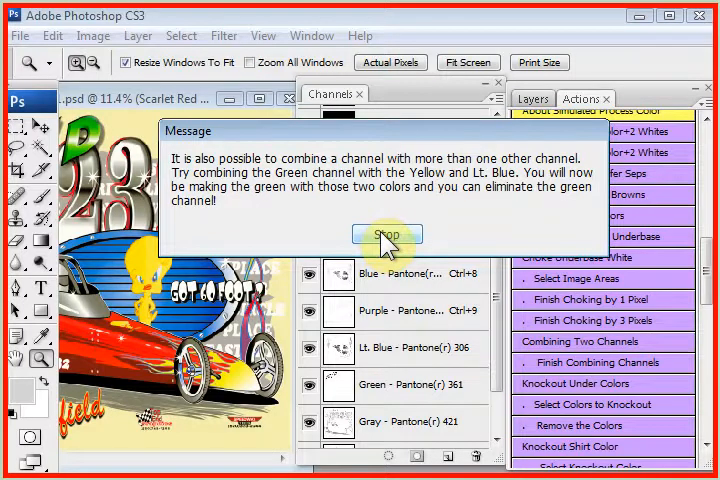
{"action": "left_click", "coordinate": [387, 234]}
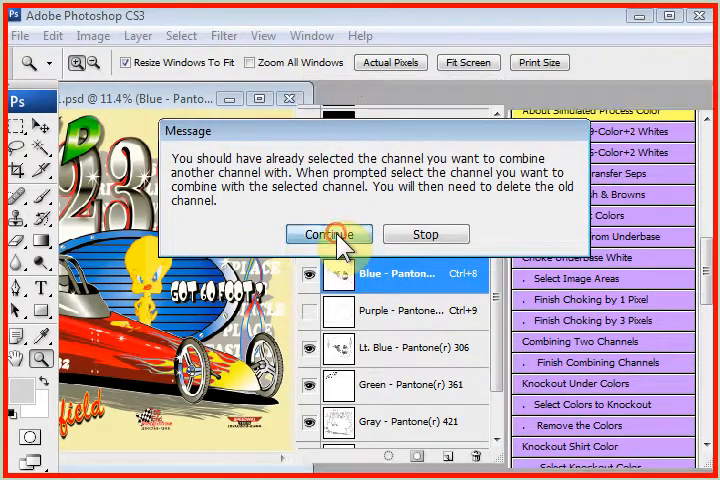
Apply Purple – Pantone 219 onto Blue with Multiply at 100%, checking the preview.
{"action": "left_click", "coordinate": [329, 234]}
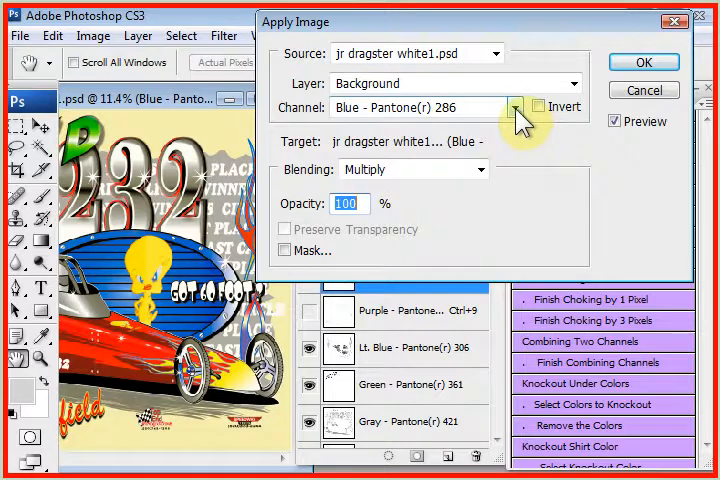
{"action": "left_click", "coordinate": [514, 107]}
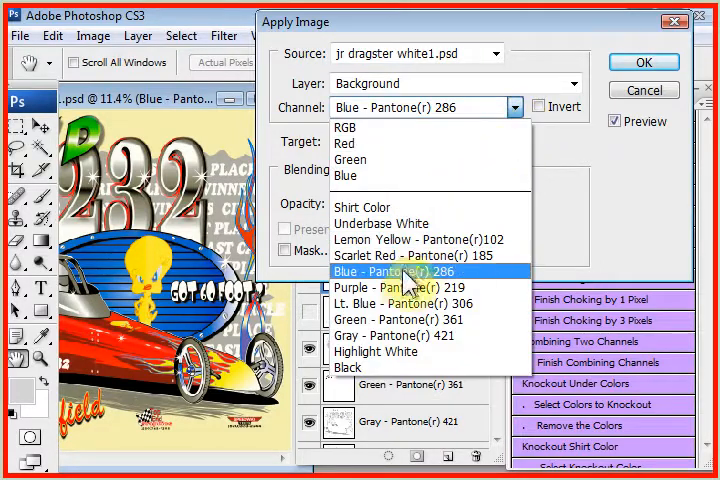
{"action": "left_click", "coordinate": [395, 288]}
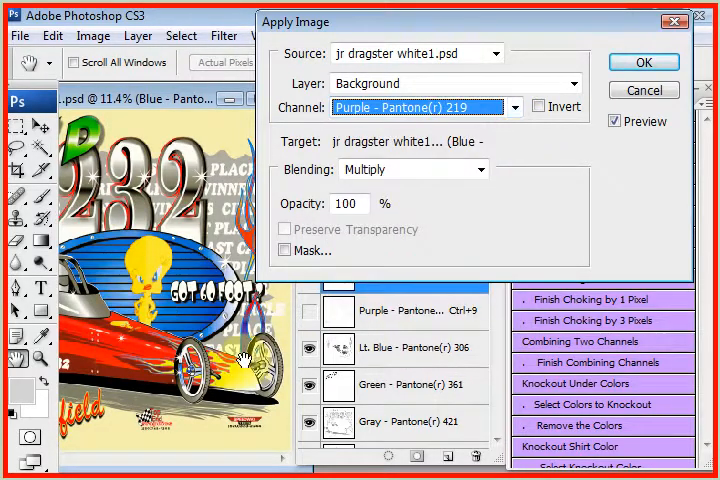
{"action": "left_click", "coordinate": [614, 120]}
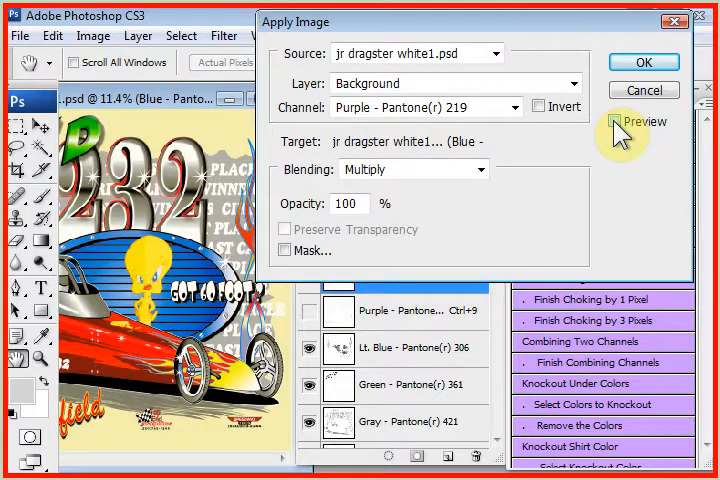
{"action": "left_click", "coordinate": [613, 121]}
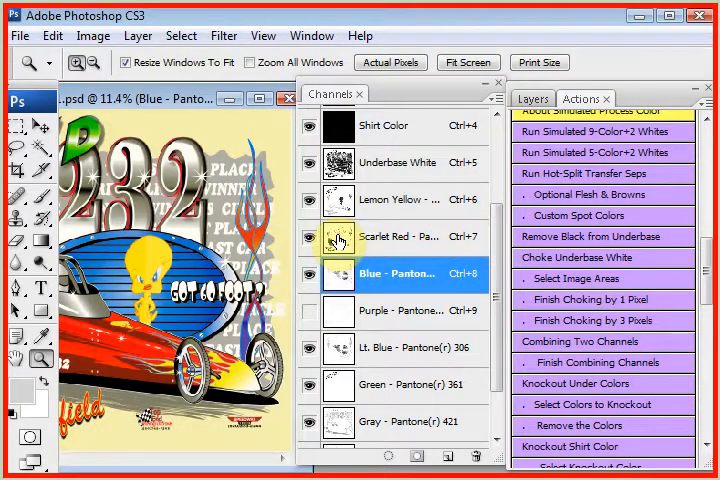
Target Scarlet Red – Pantone 185 and reopen Apply Image at Multiply, 100%.
{"action": "left_click", "coordinate": [400, 236]}
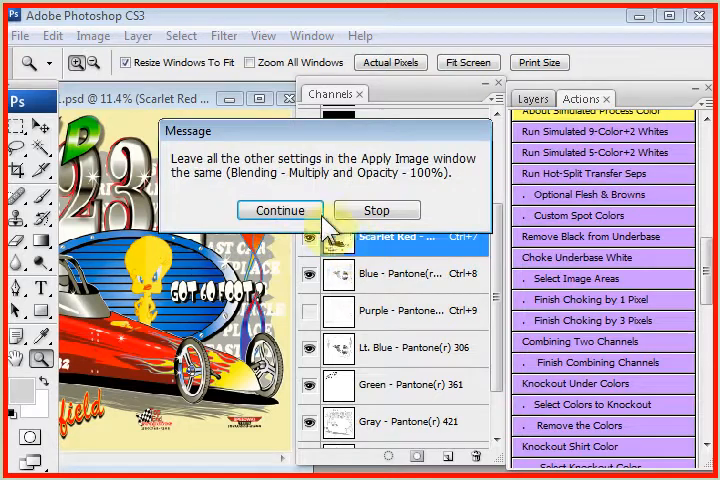
{"action": "left_click", "coordinate": [280, 210]}
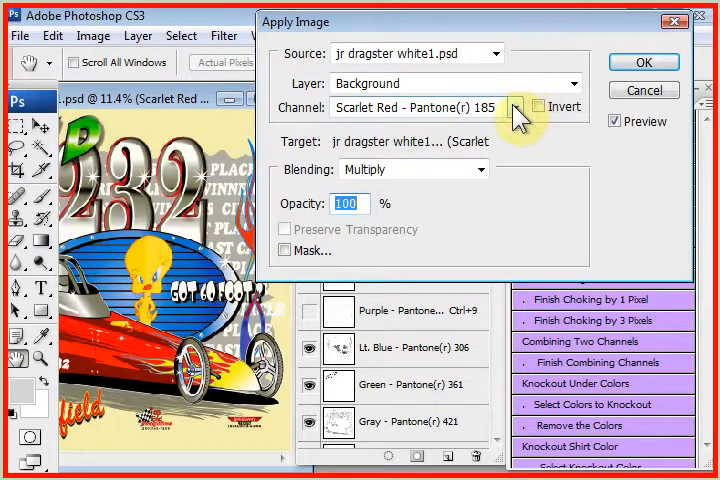
Pick Purple – Pantone 219 as source, compare with Preview off and on, and confirm.
{"action": "left_click", "coordinate": [514, 107]}
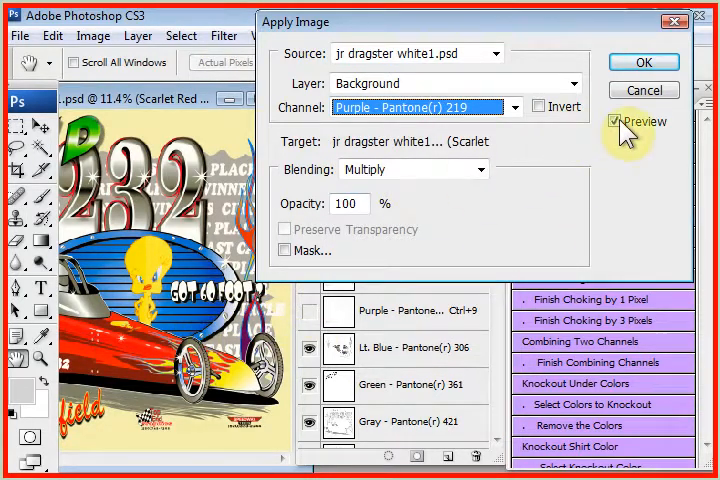
{"action": "left_click", "coordinate": [615, 121]}
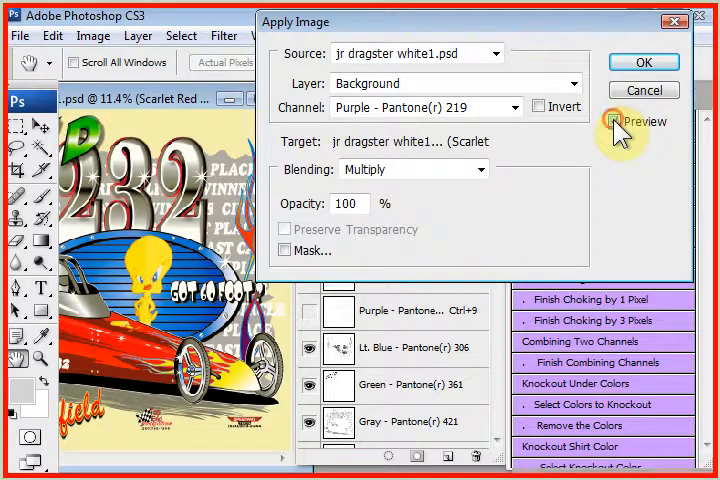
{"action": "left_click", "coordinate": [614, 121]}
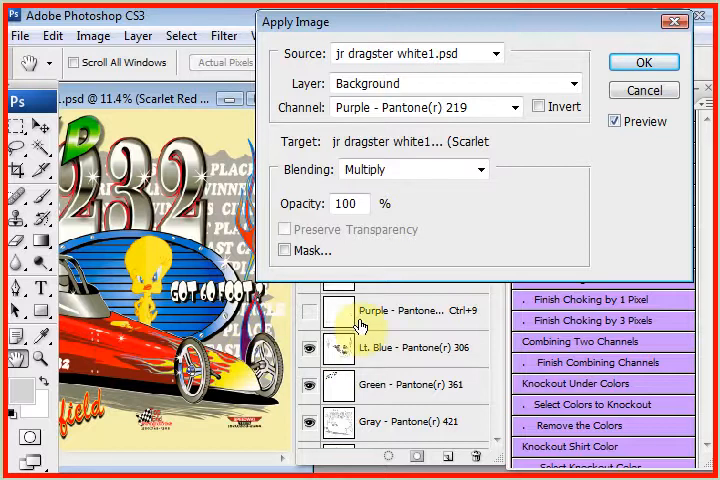
{"action": "left_click", "coordinate": [643, 61]}
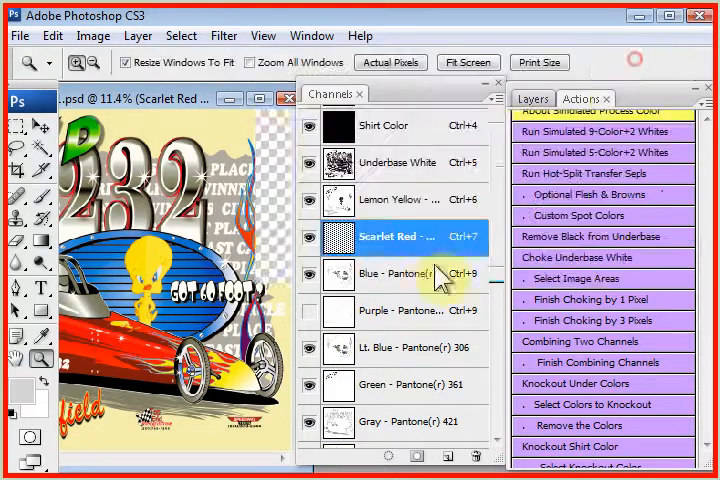